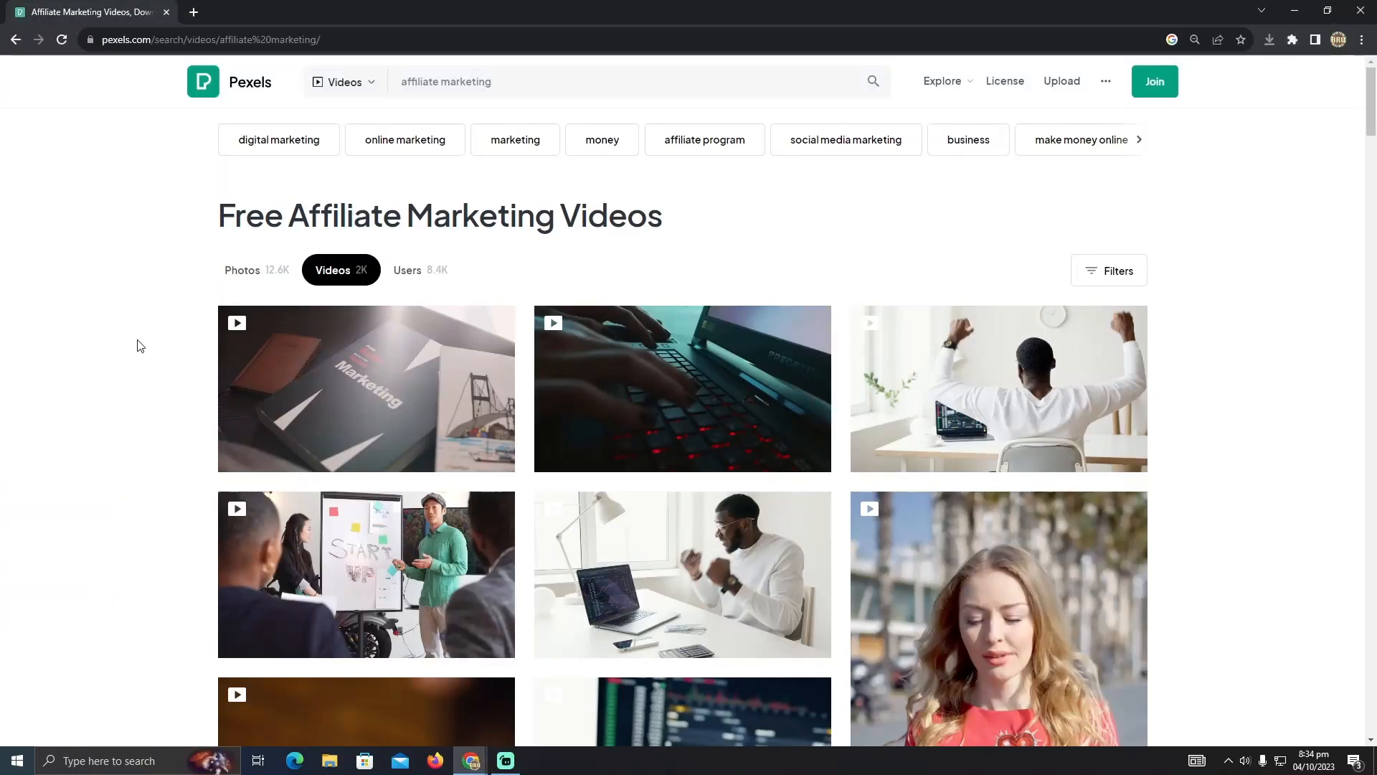
mouse_move(430, 338)
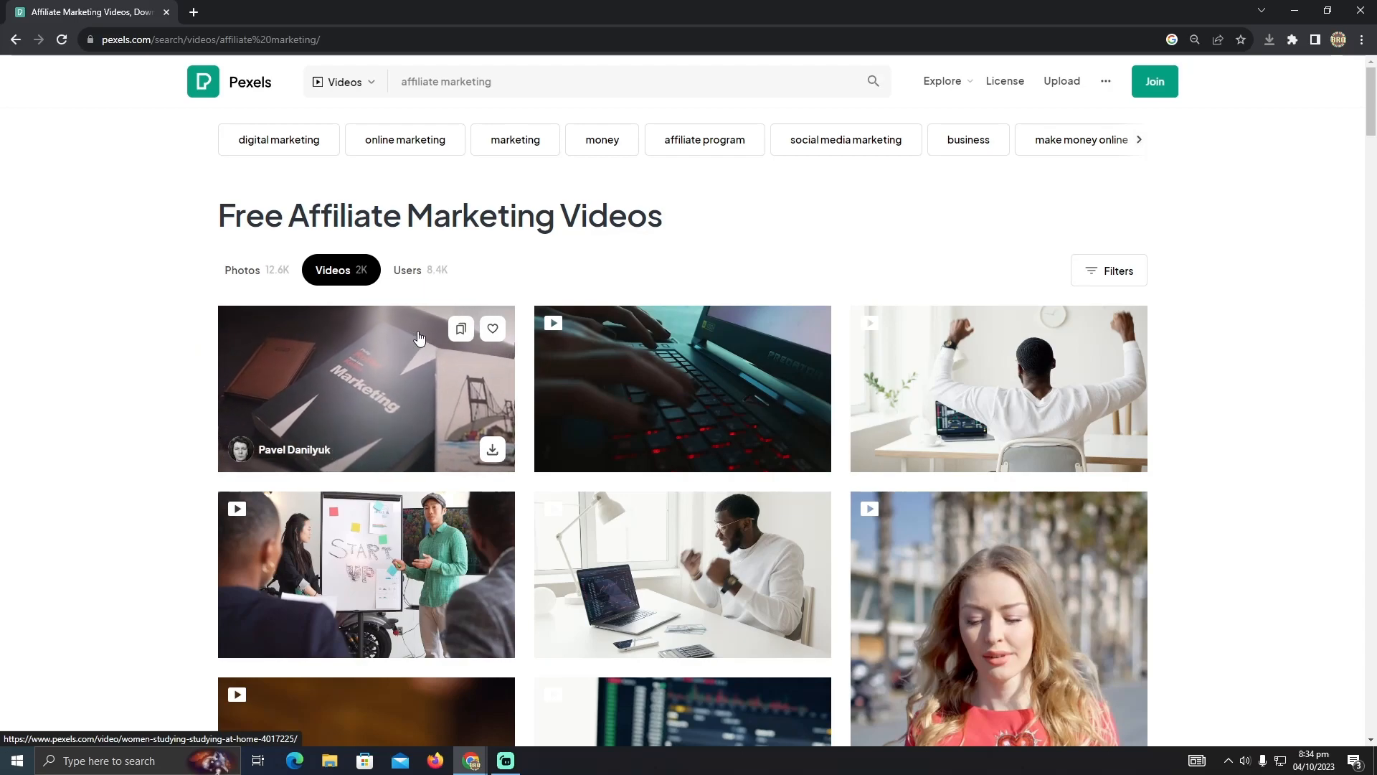
mouse_move(512, 293)
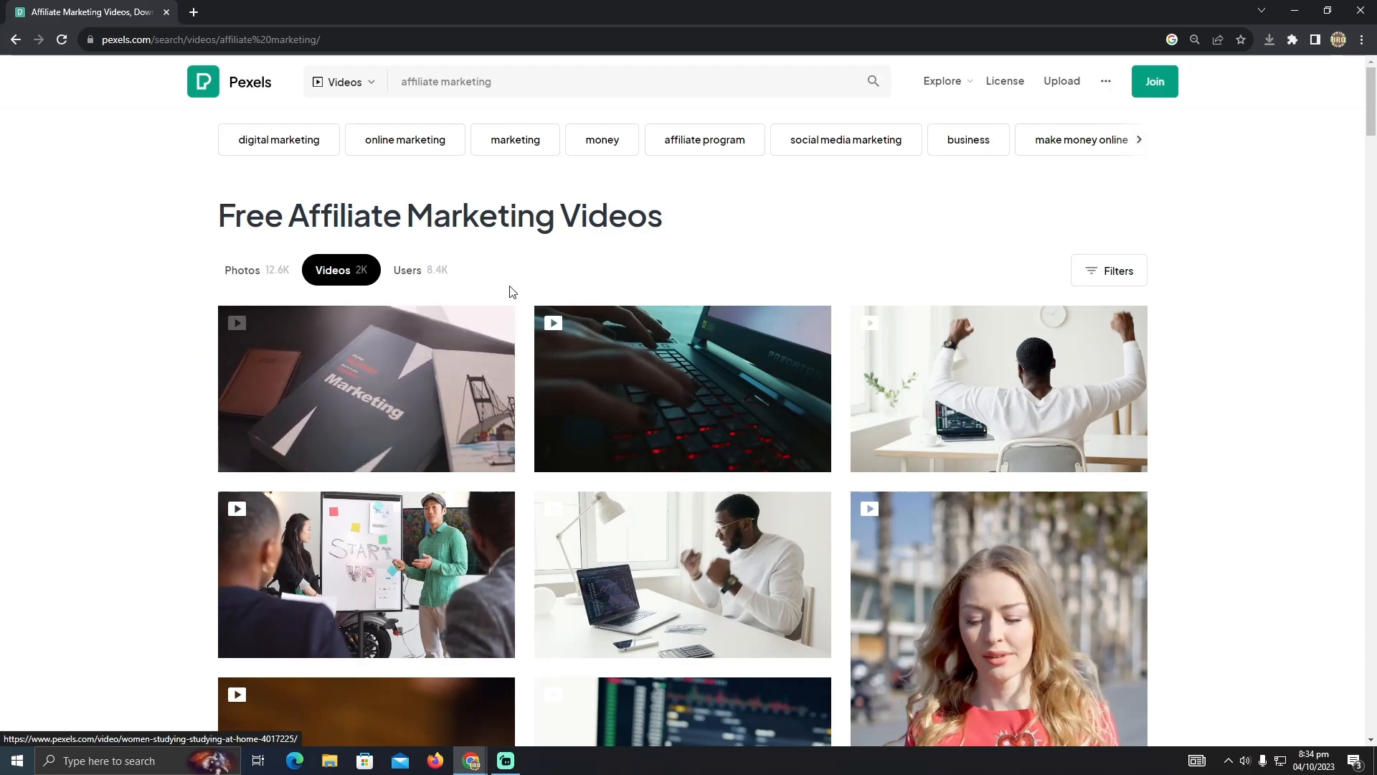
scroll("down", 3)
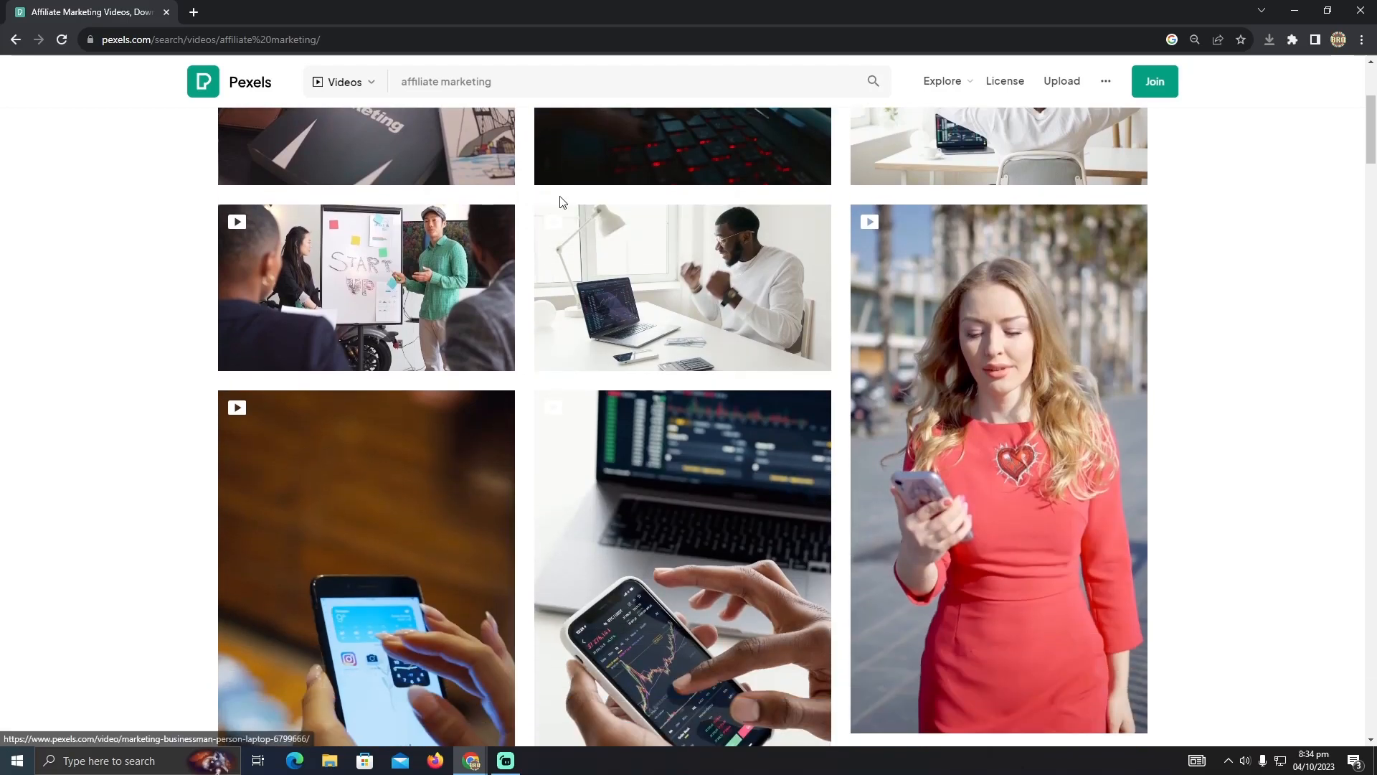
mouse_move(568, 191)
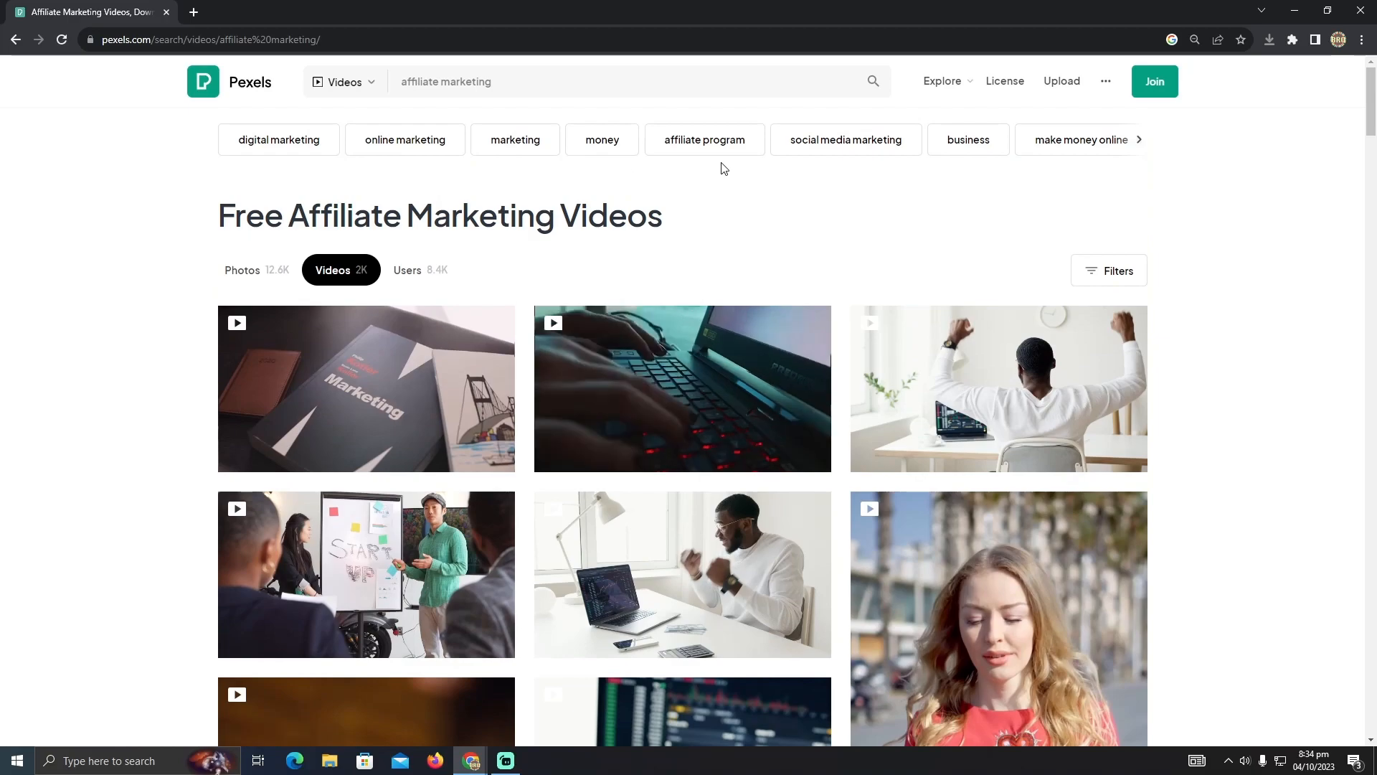
mouse_move(602, 207)
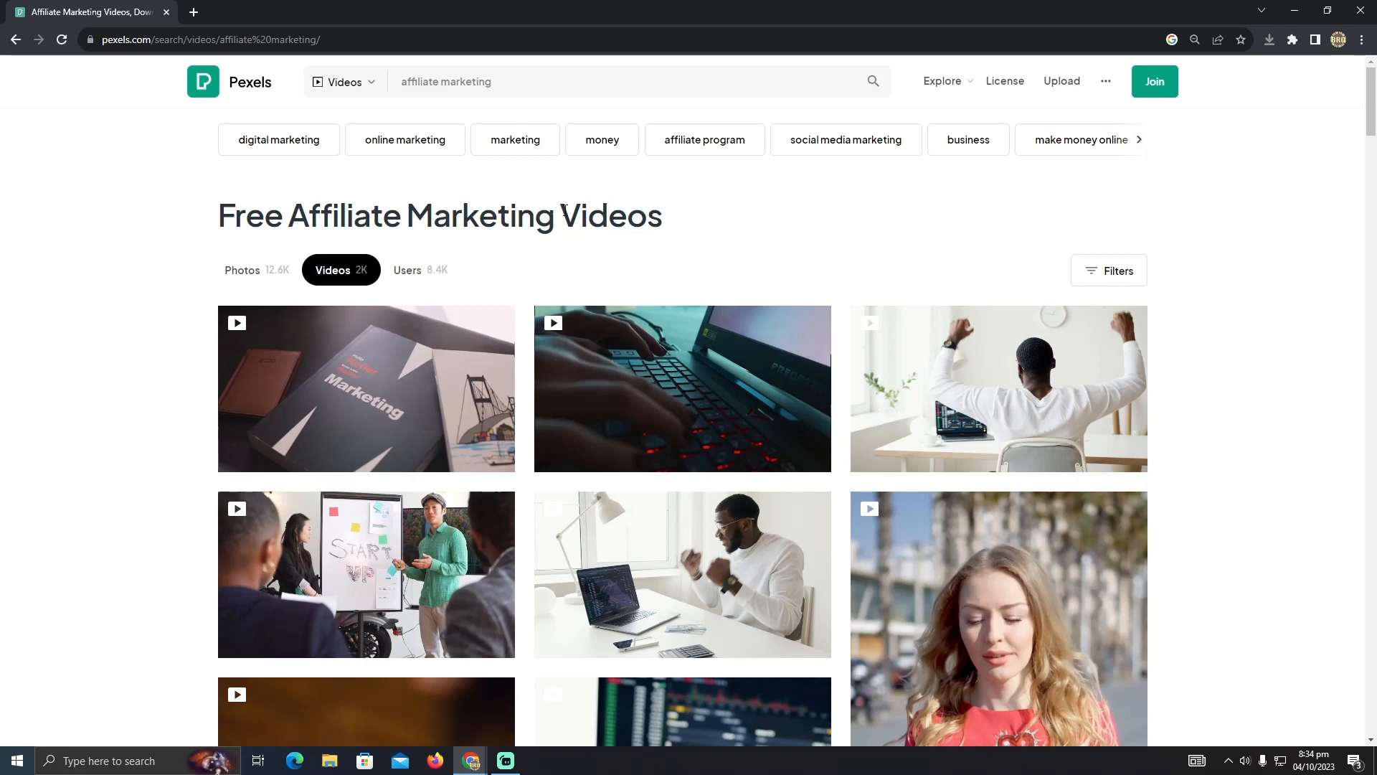
mouse_move(622, 211)
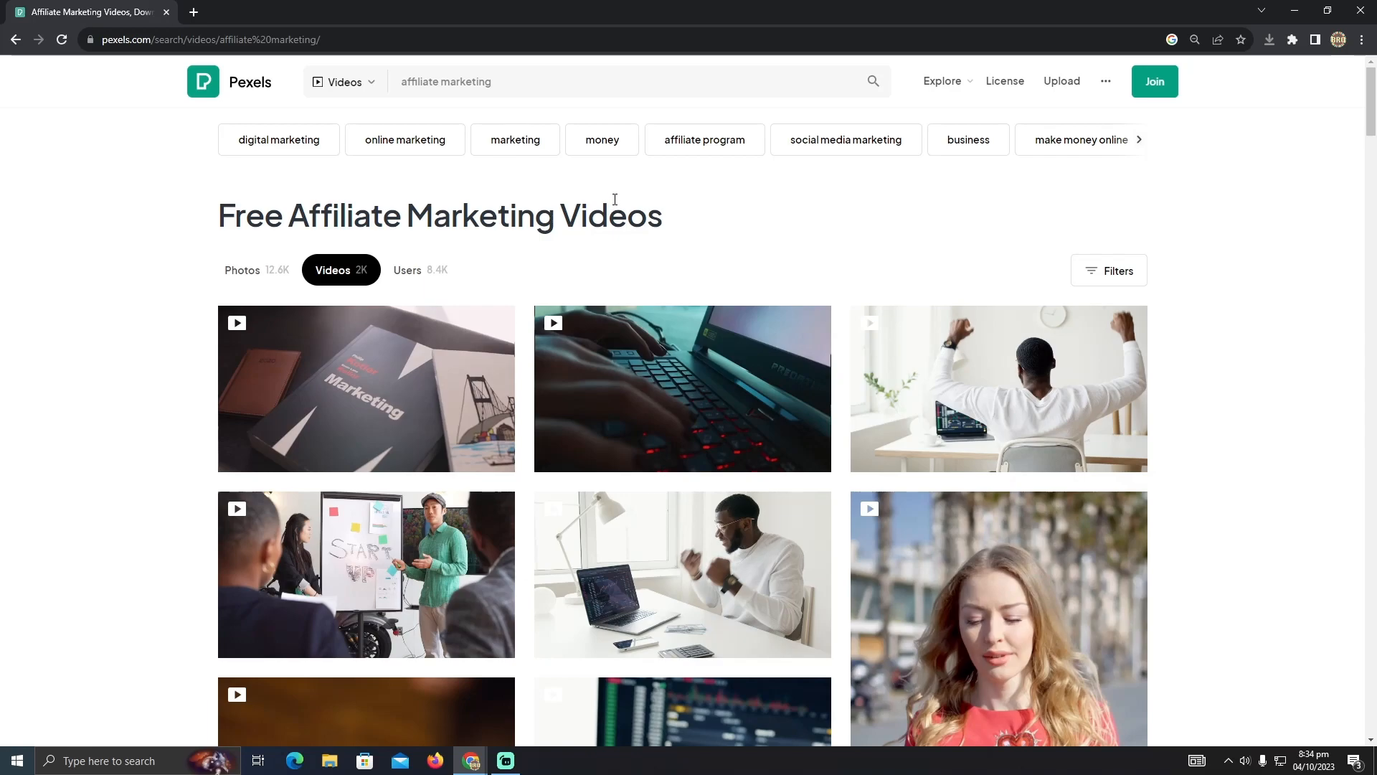
mouse_move(963, 195)
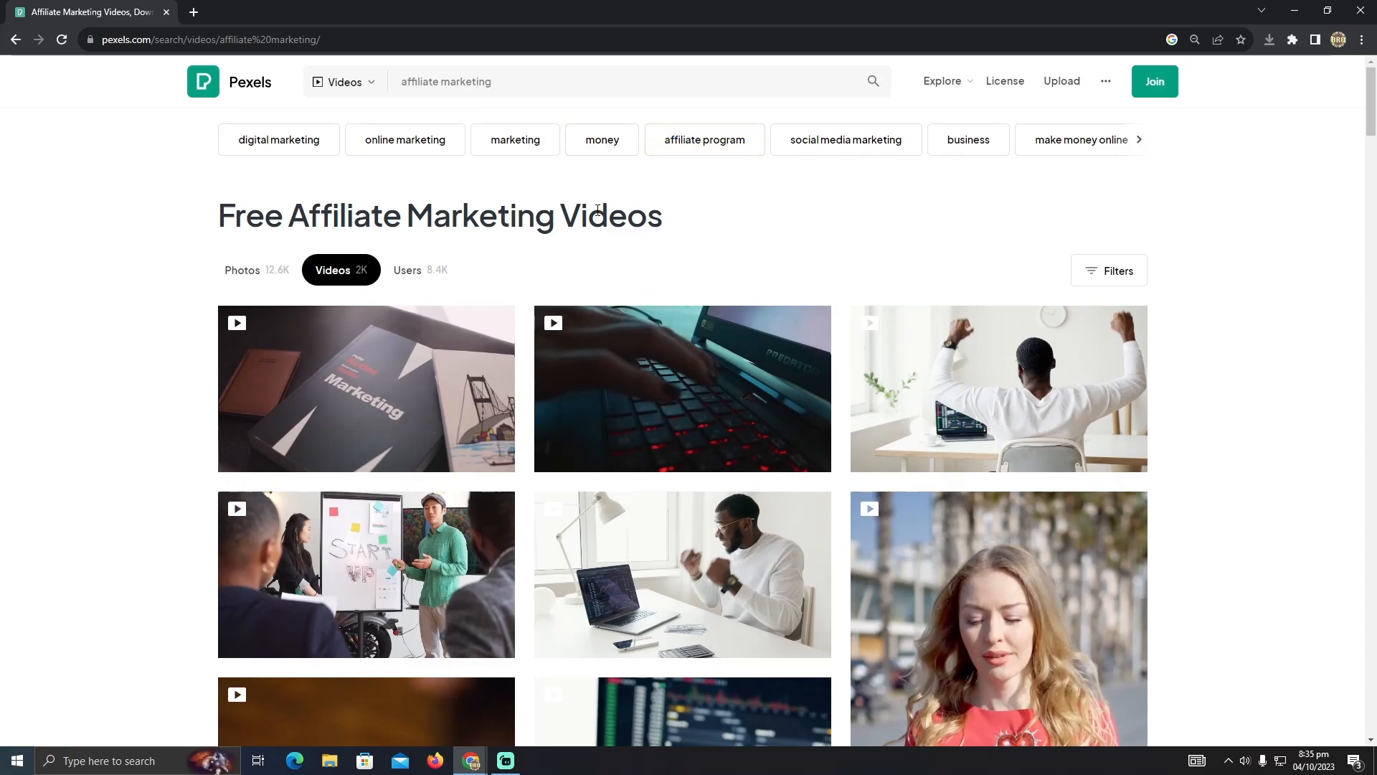
mouse_move(605, 194)
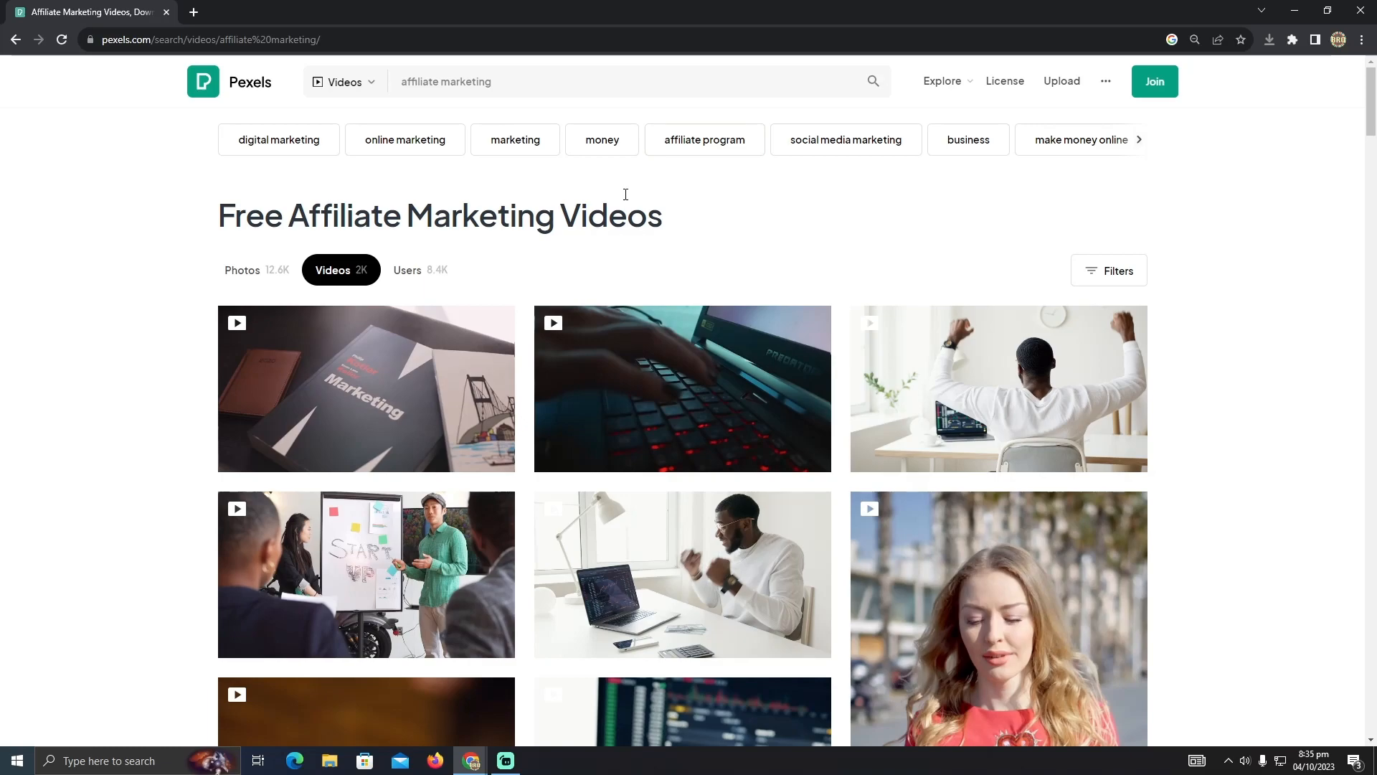
mouse_move(601, 211)
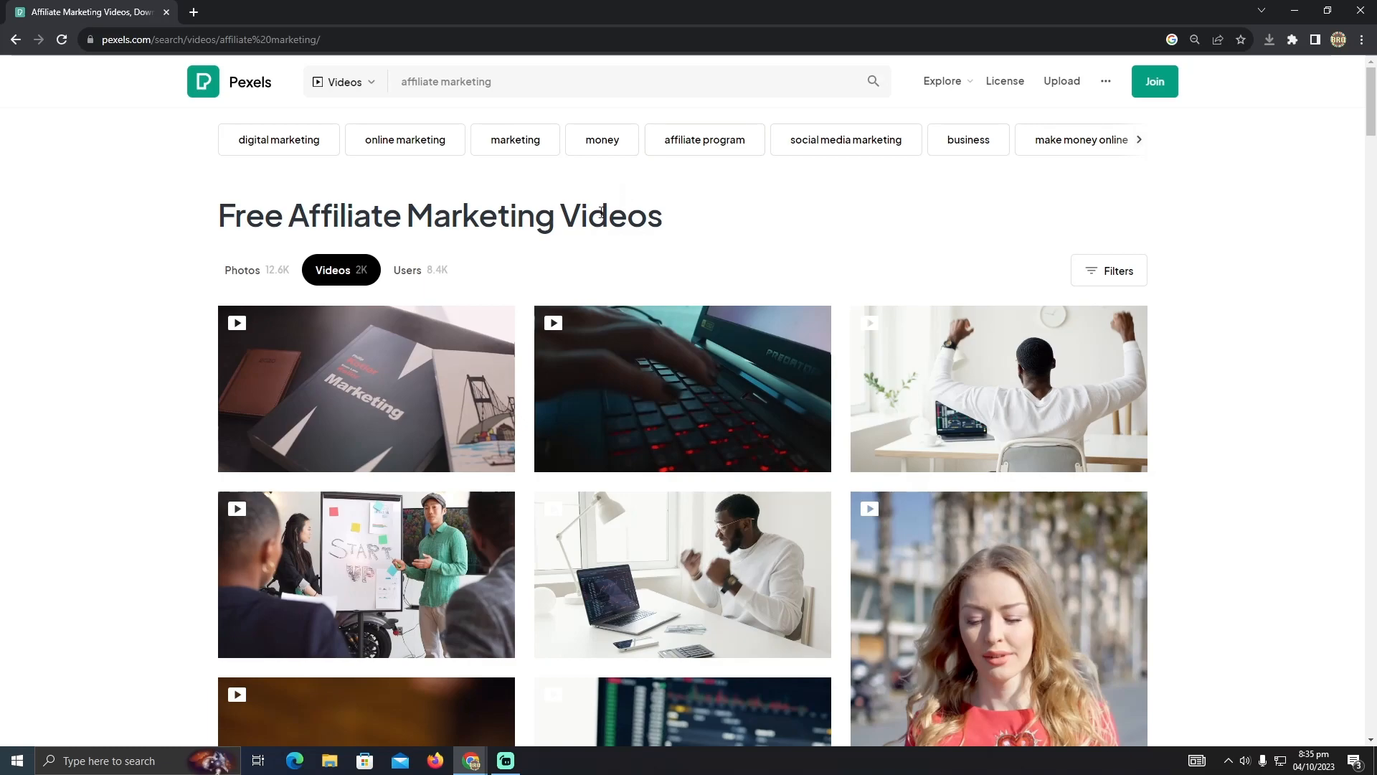
scroll("down", 3)
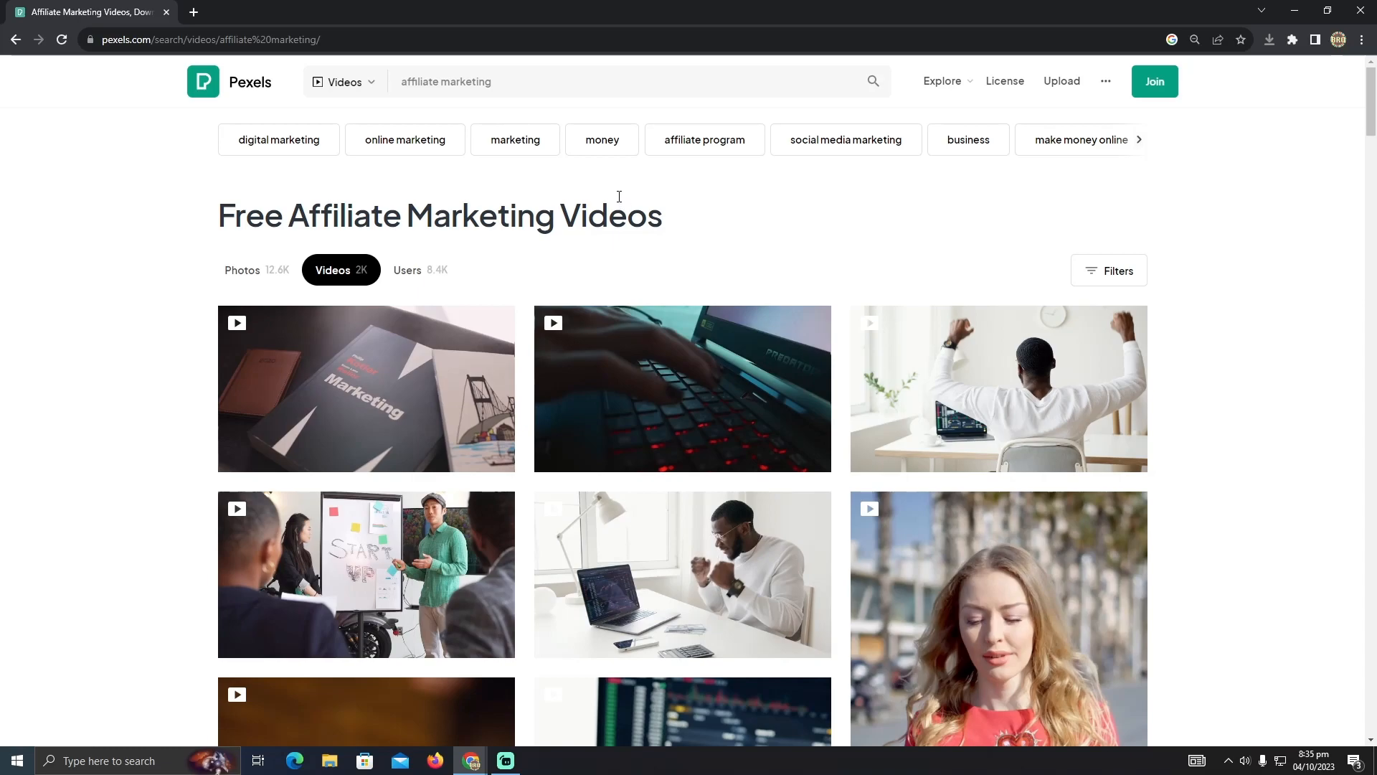
mouse_move(676, 231)
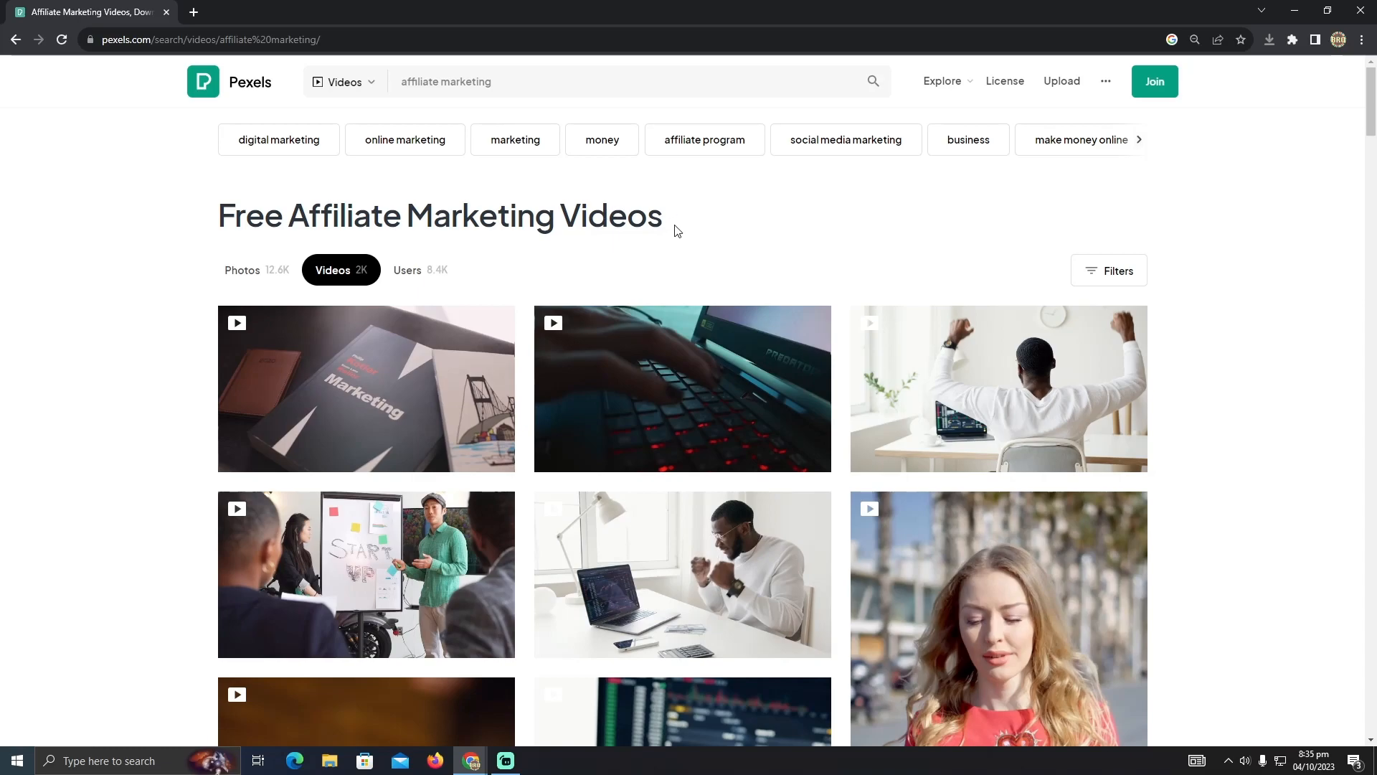
left_click_drag(288, 215, 479, 216)
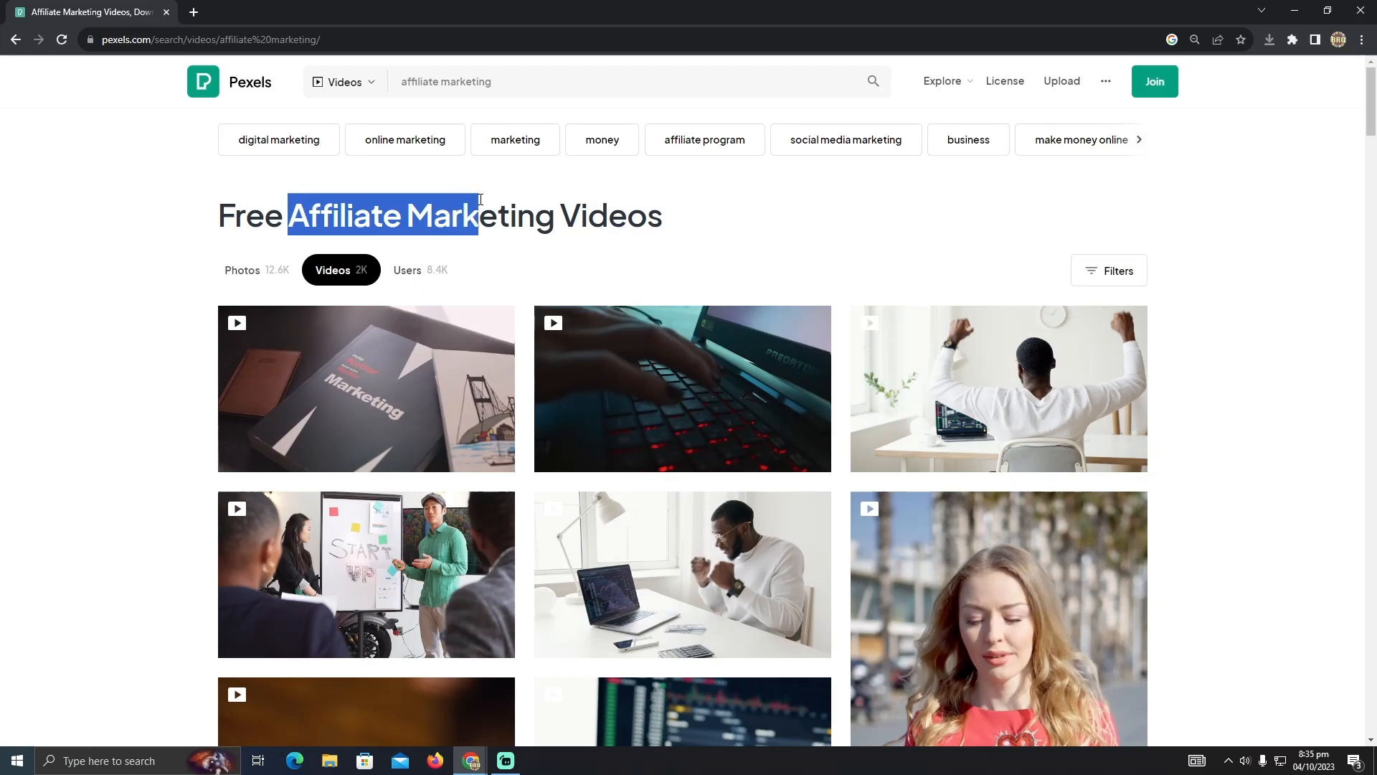
left_click(465, 233)
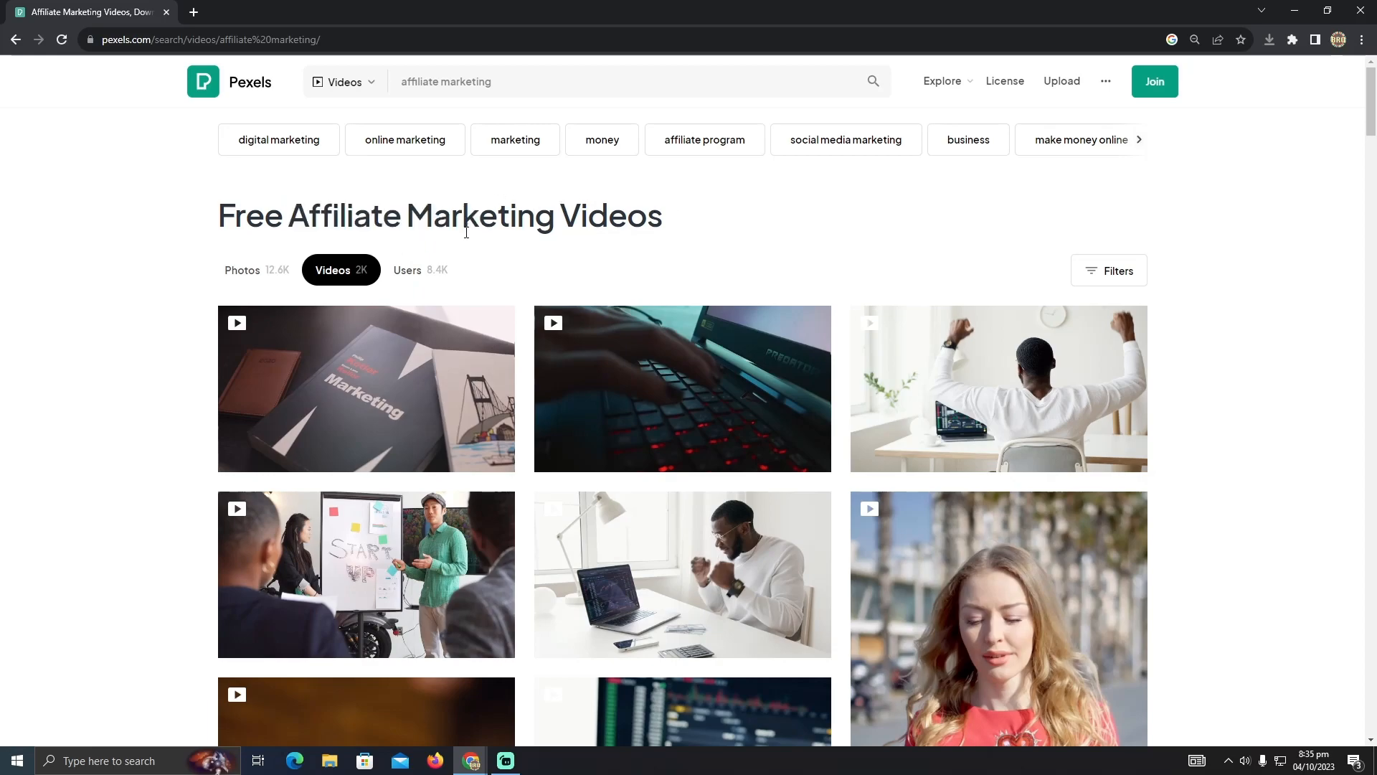